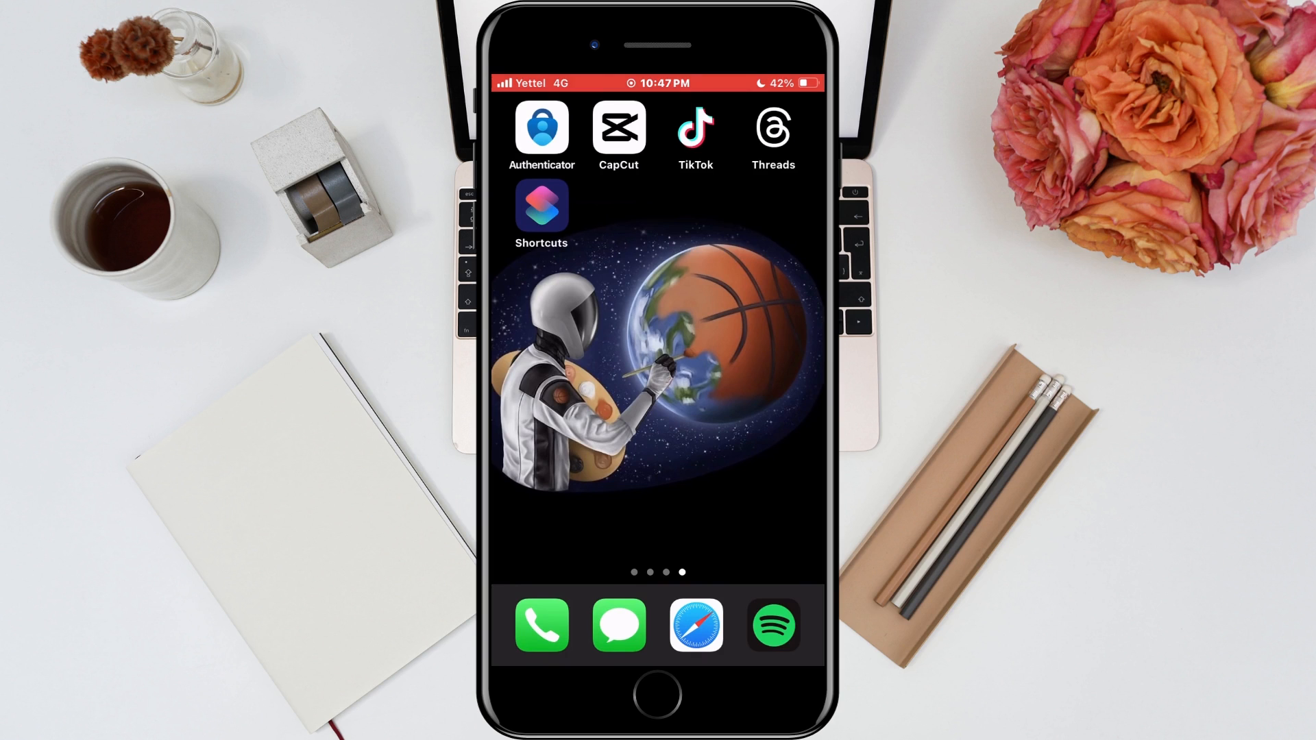
# Launch the Shortcuts app from the home screen to view All Shortcuts.
pyautogui.click(541, 206)
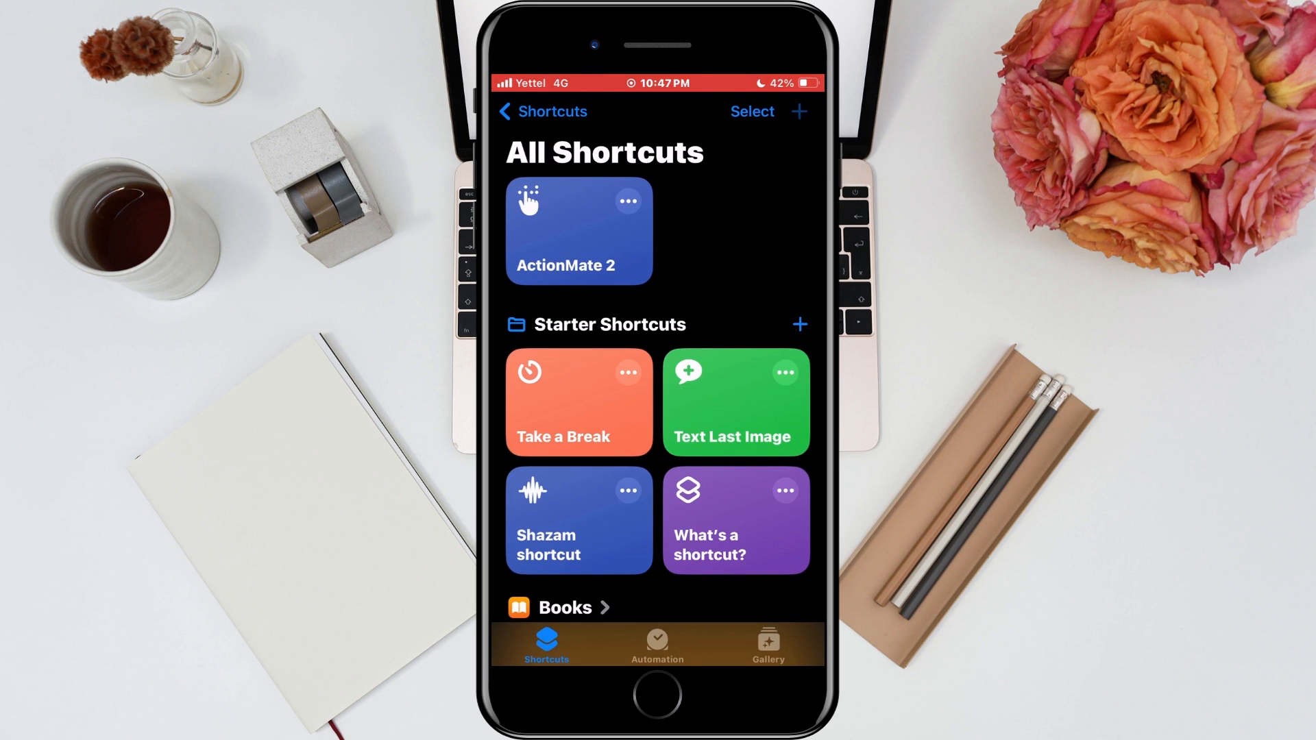
# Create a new shortcut and add the Set Bluetooth action by searching 'Blue'.
pyautogui.click(798, 111)
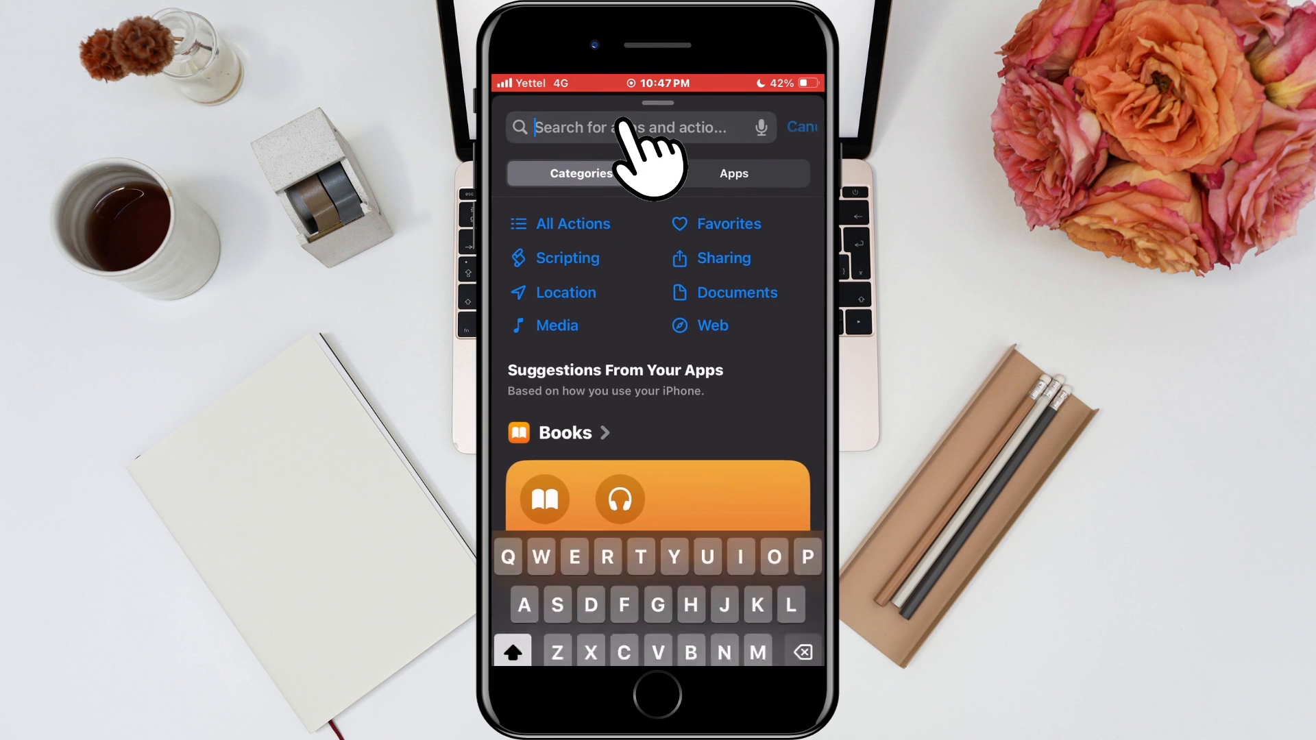
pyautogui.write('Blue')
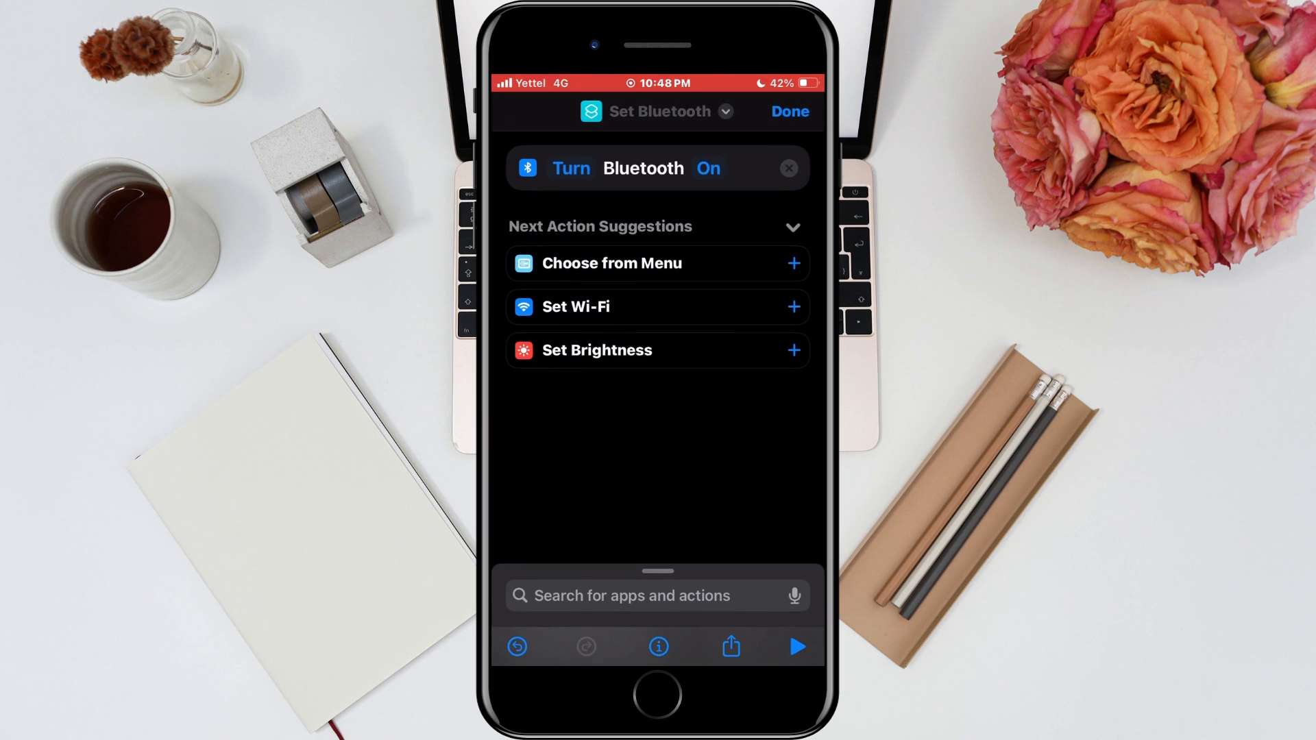
# Change the Bluetooth action from Turn On to Toggle Bluetooth.
pyautogui.click(708, 168)
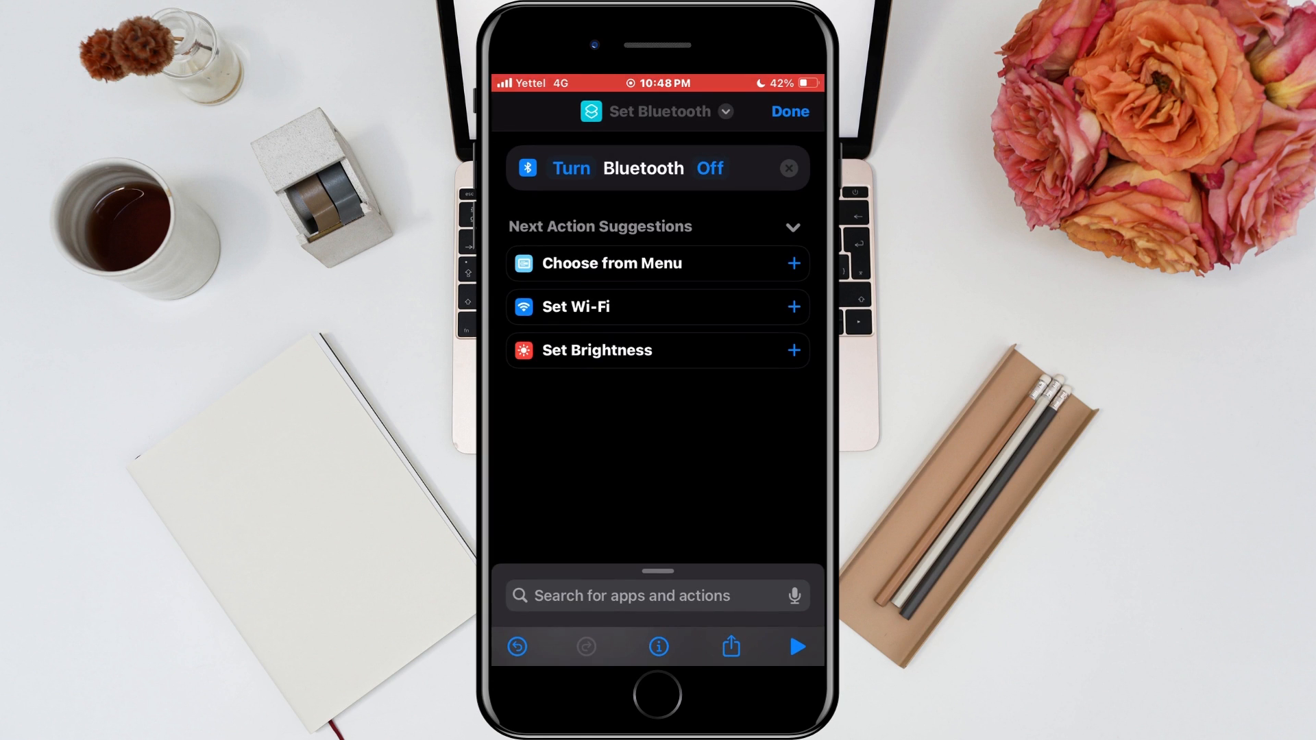
pyautogui.click(708, 169)
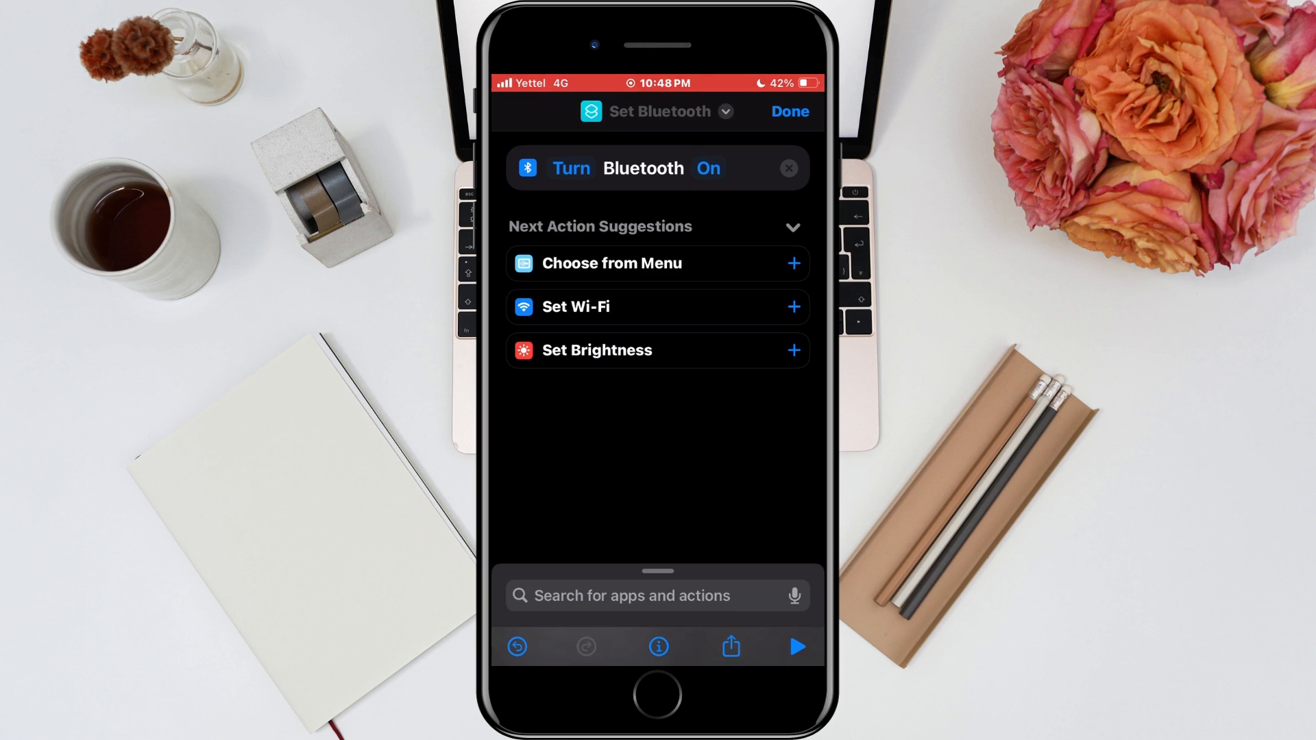
pyautogui.click(570, 168)
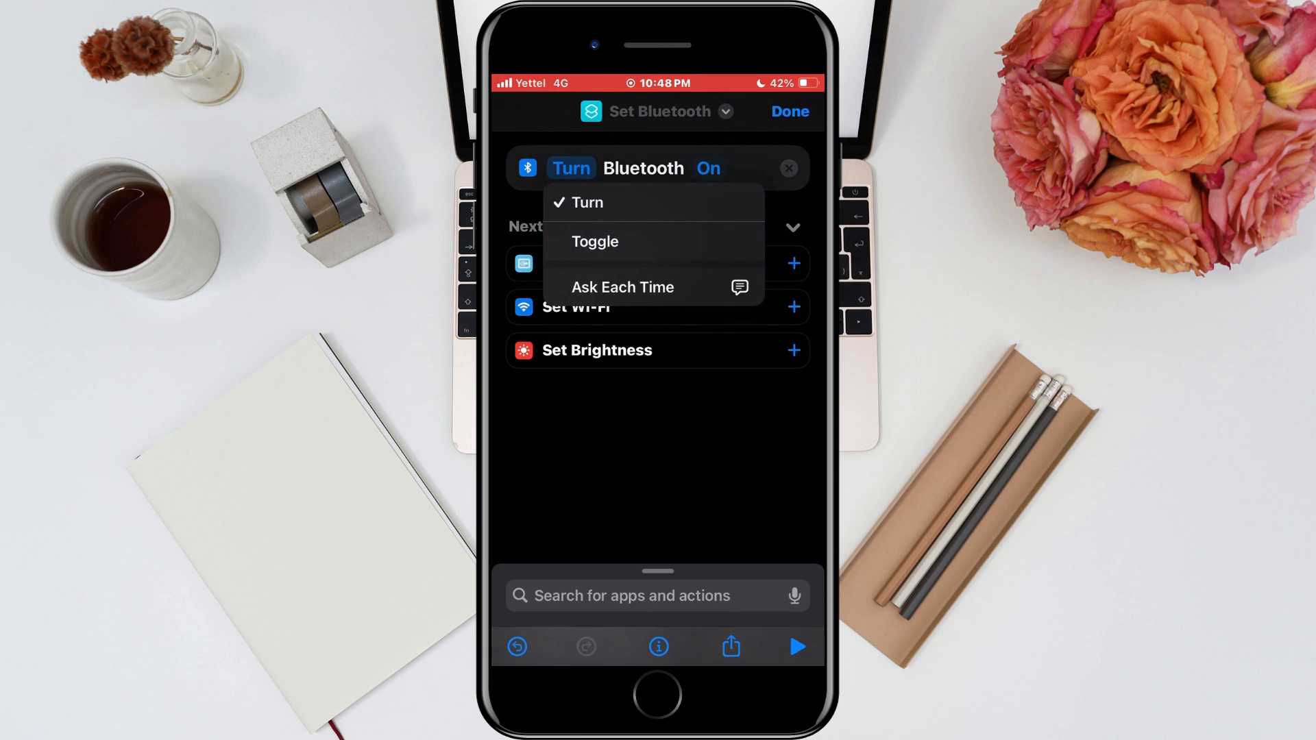
pyautogui.click(595, 242)
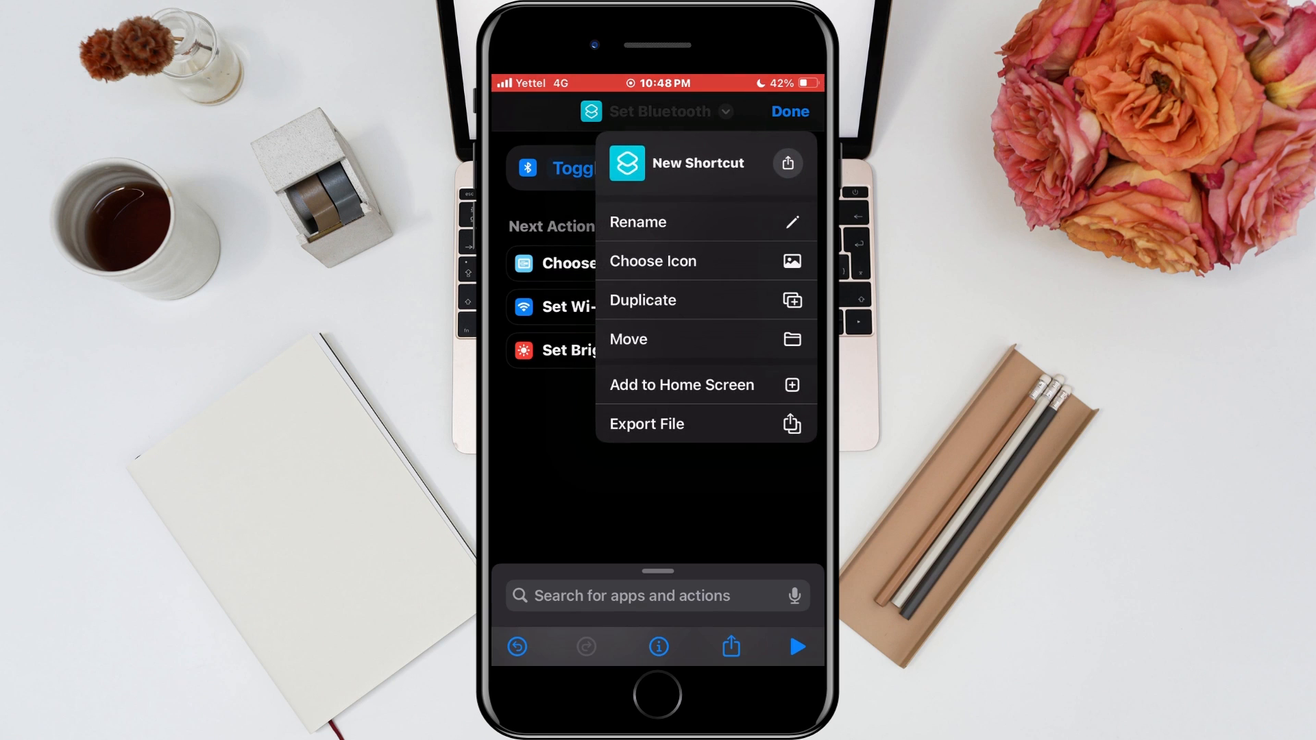
# Add the 'New Shortcut' icon to the home screen and confirm with Add.
pyautogui.click(682, 385)
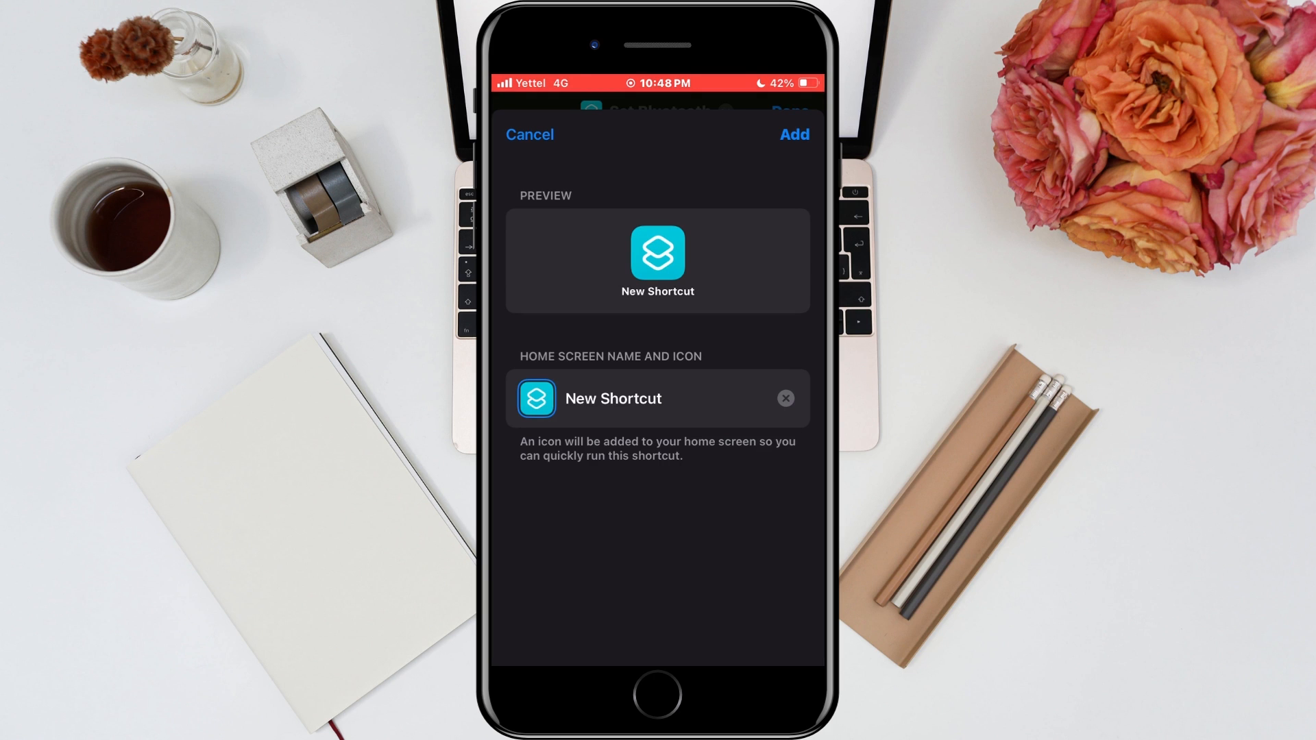
pyautogui.click(793, 134)
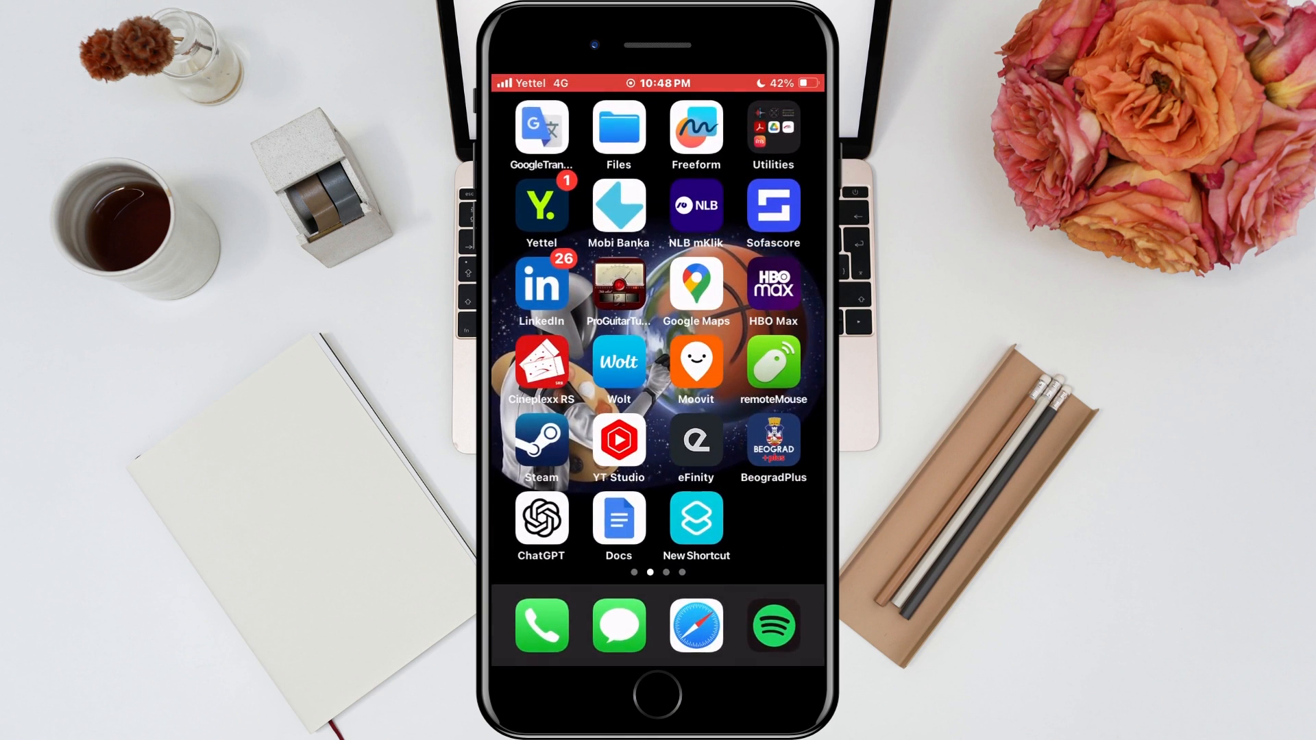